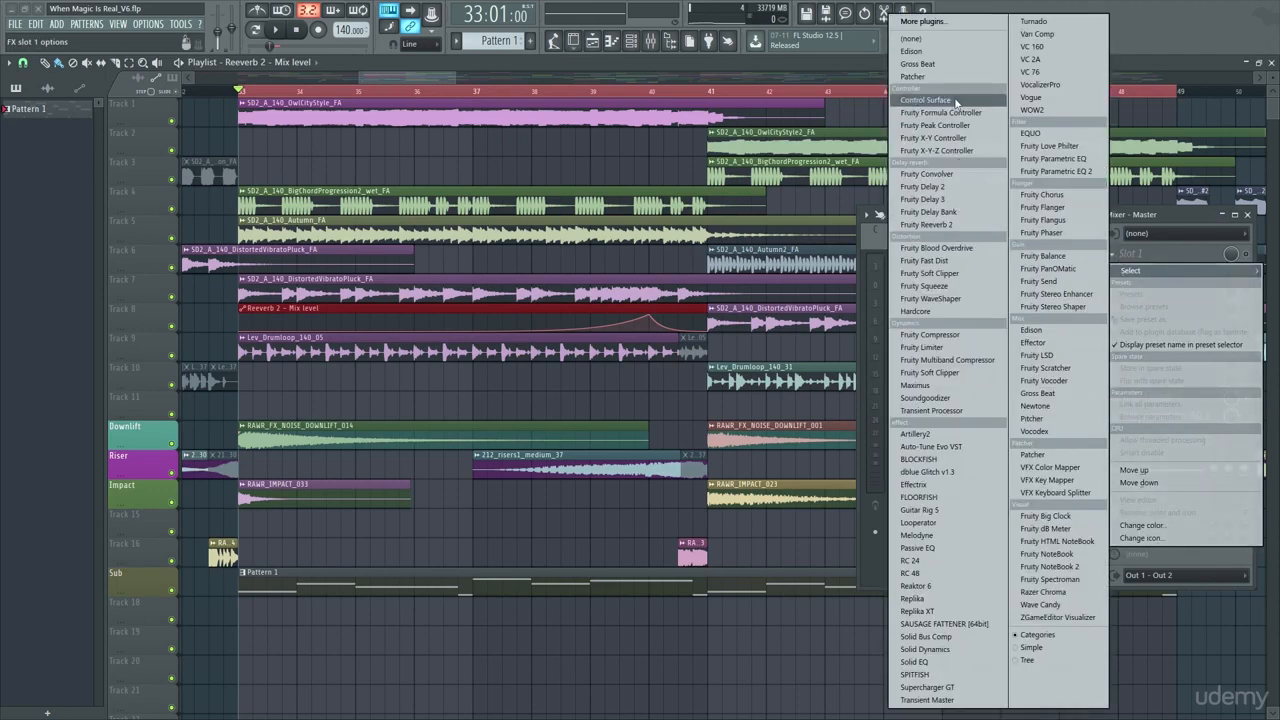
mouse_move(945, 410)
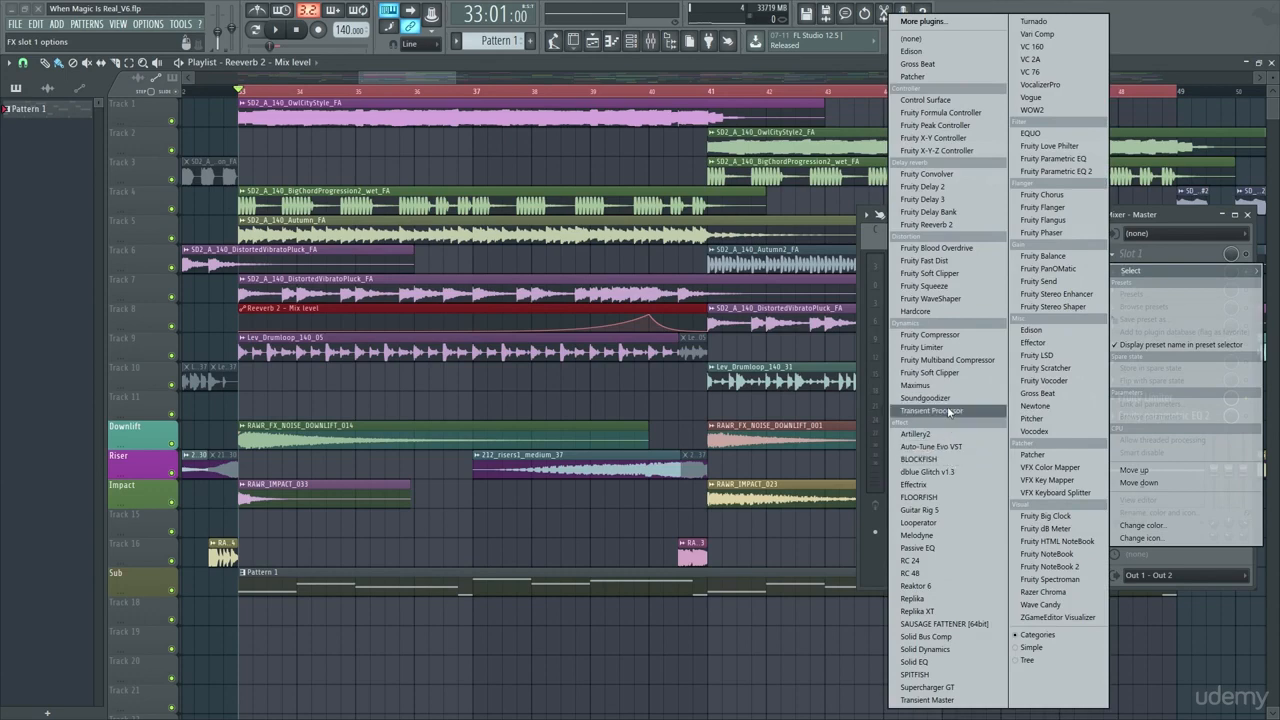
Step: Load Maximus from Dynamics into Slot 1 of the Master mixer track
click(928, 385)
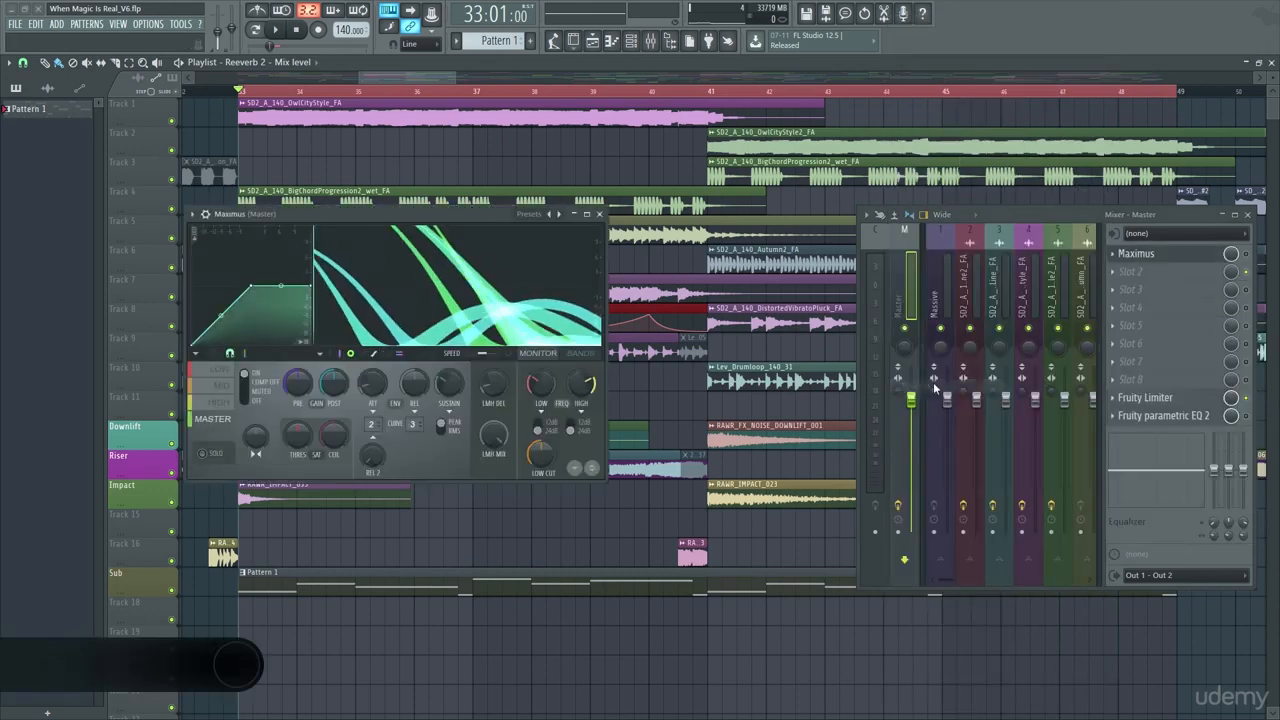
click(1147, 396)
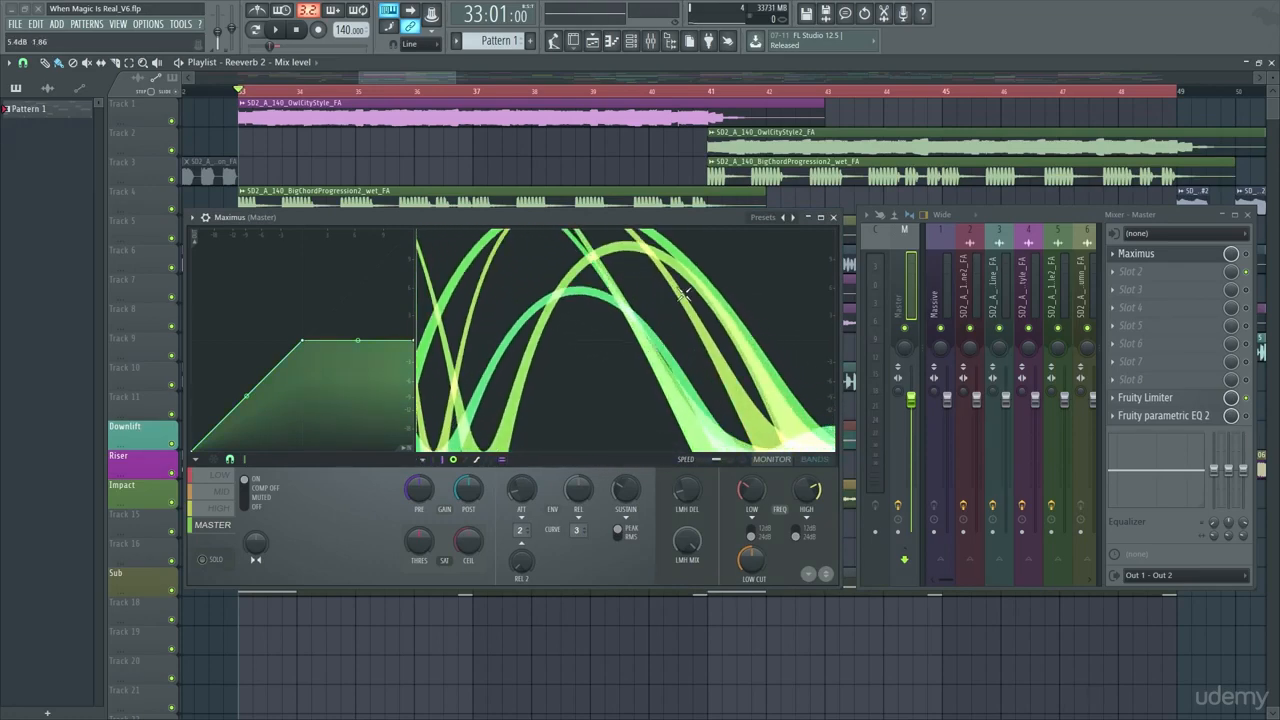
Step: Apply the Clear master RMS mastering preset to Maximus
click(763, 217)
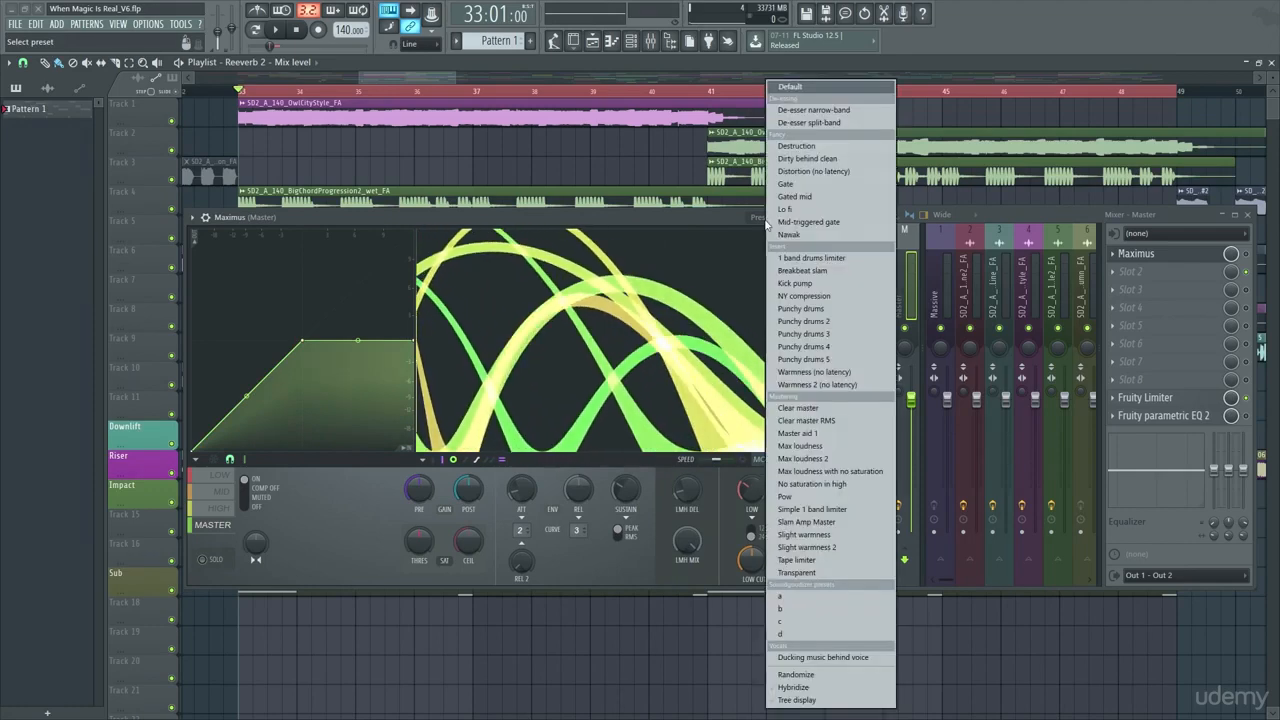
mouse_move(806, 420)
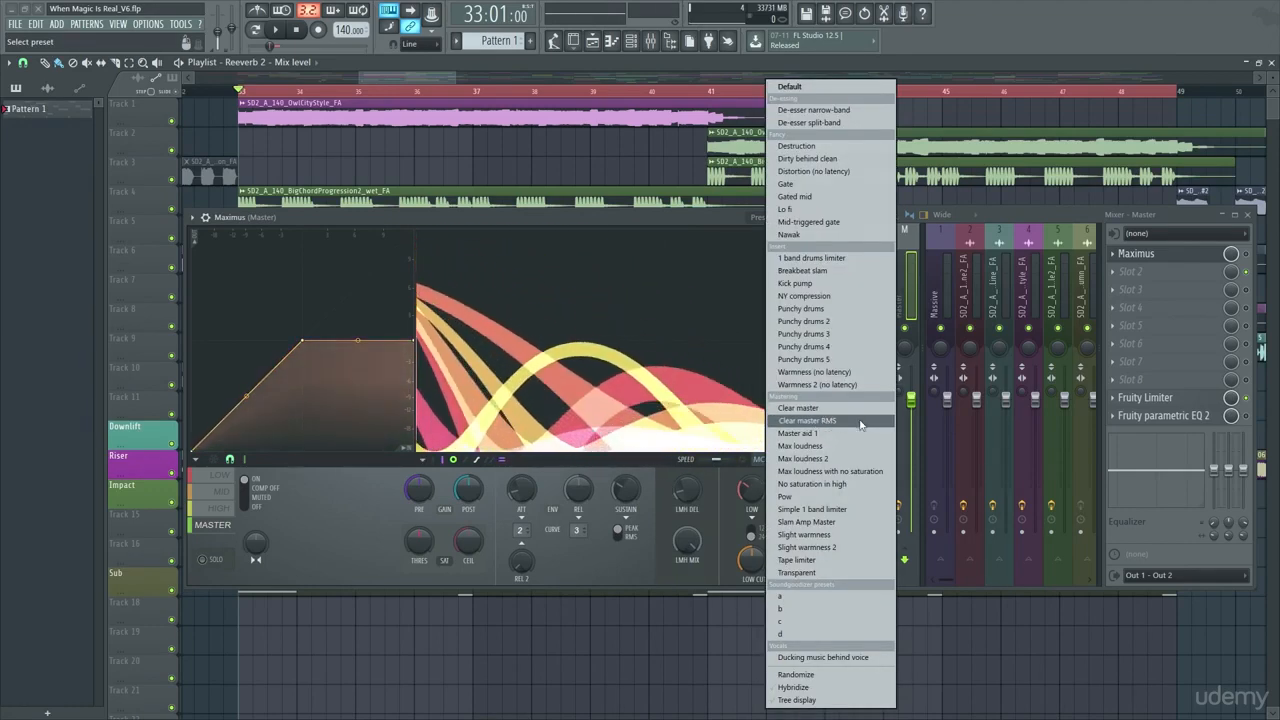
click(805, 420)
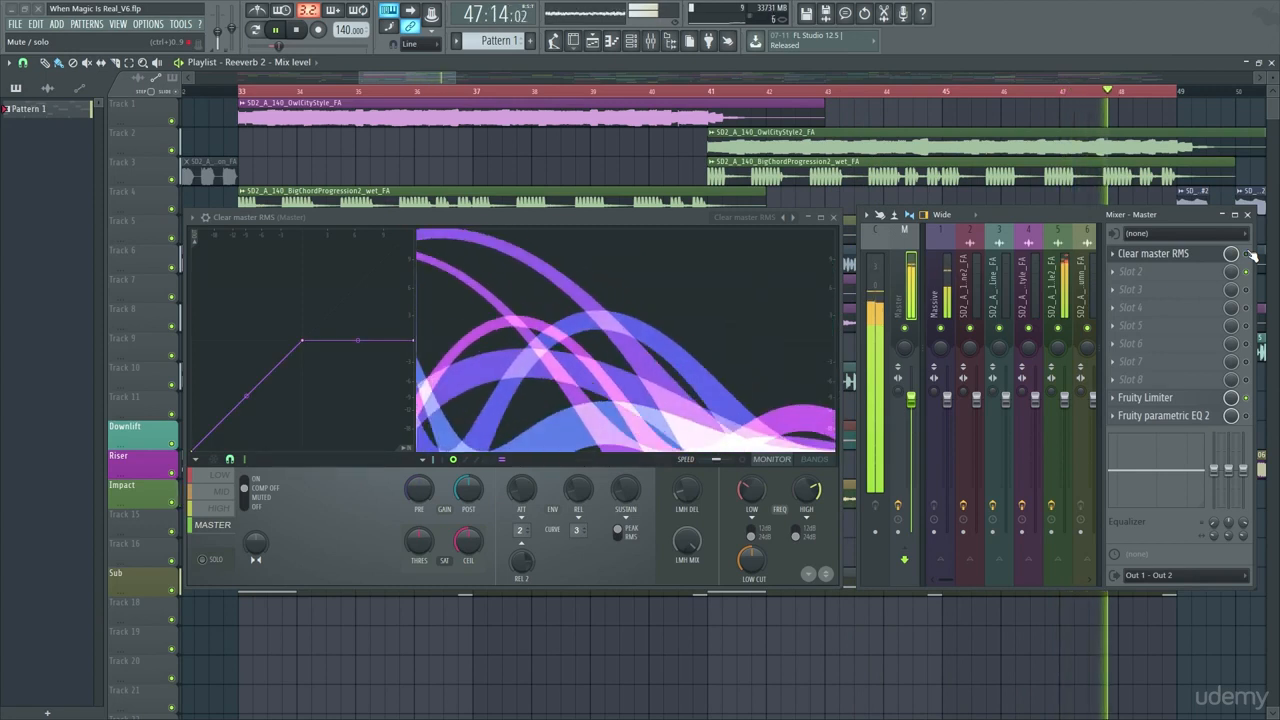
click(283, 28)
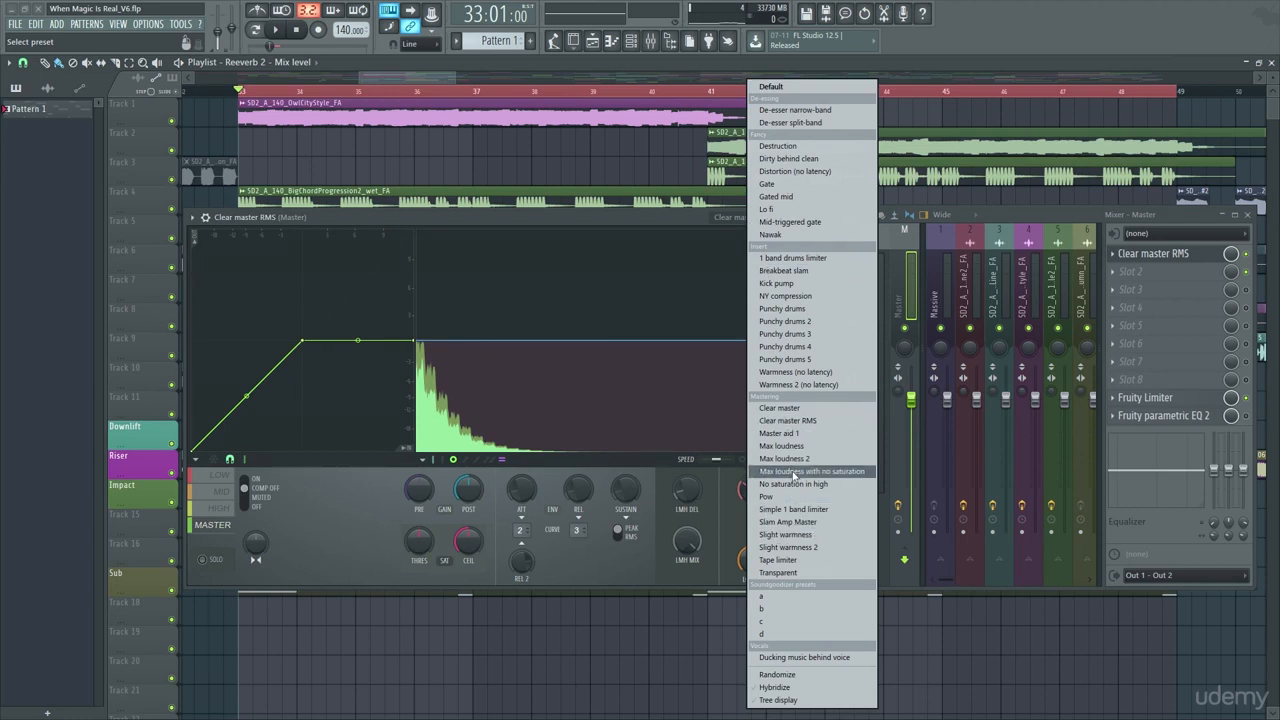
mouse_move(787, 420)
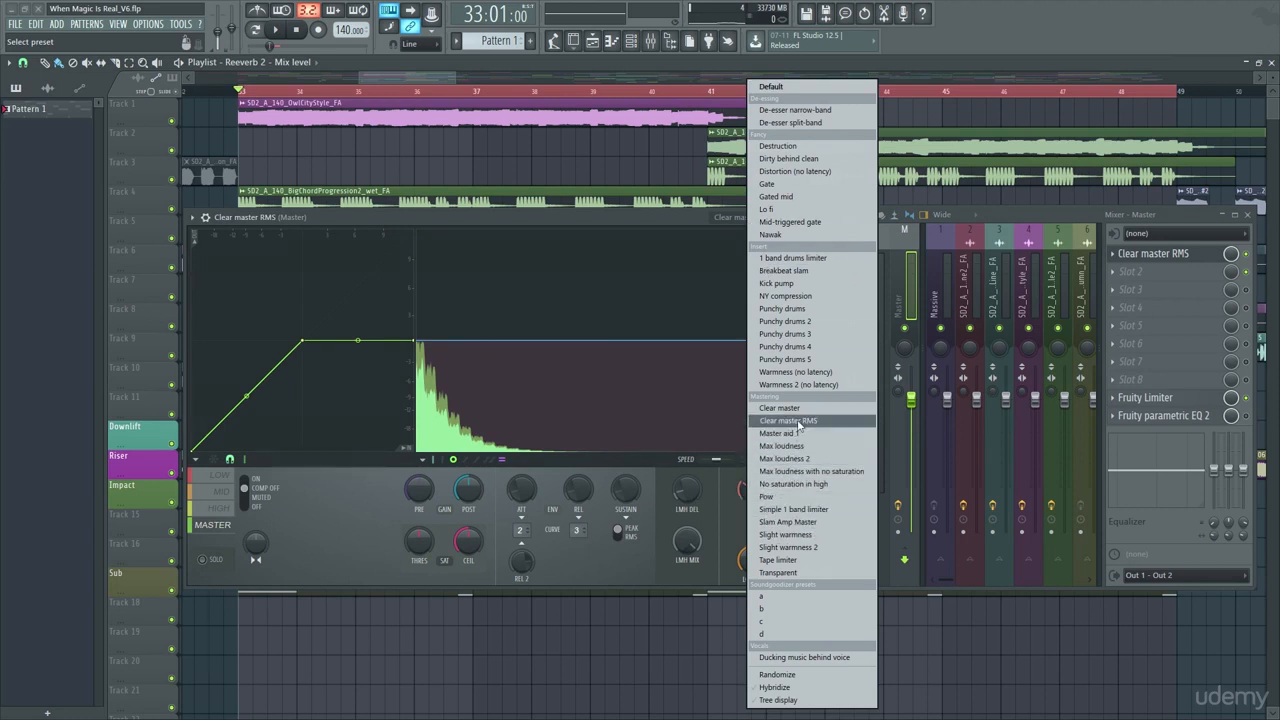
Step: Reapply Clear master RMS and reopen the Maximus preset list to browse
click(784, 421)
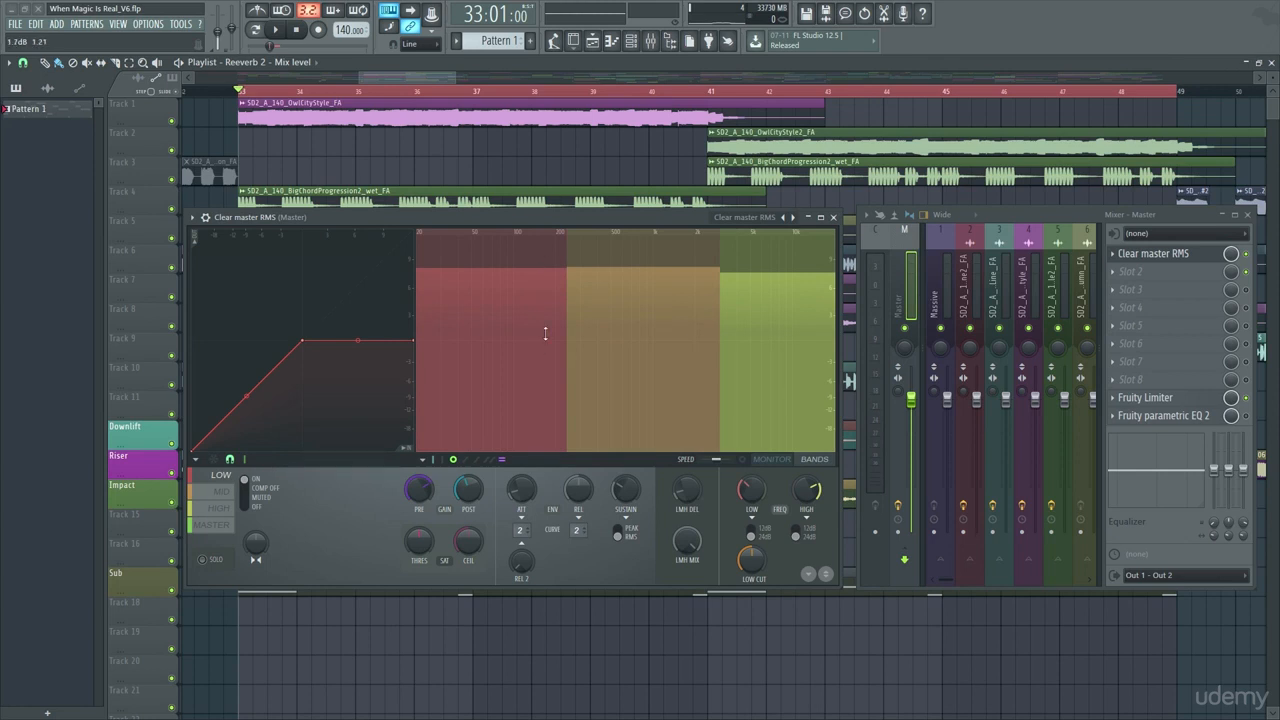
mouse_move(233, 563)
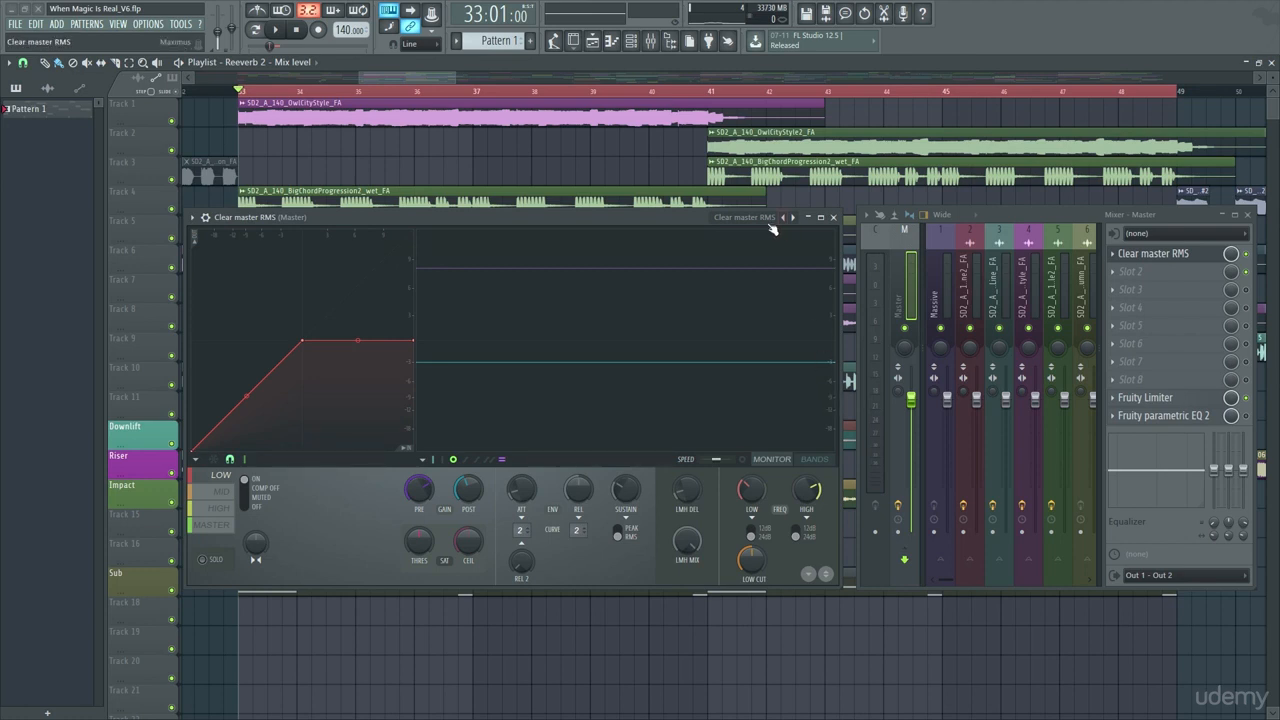
click(735, 217)
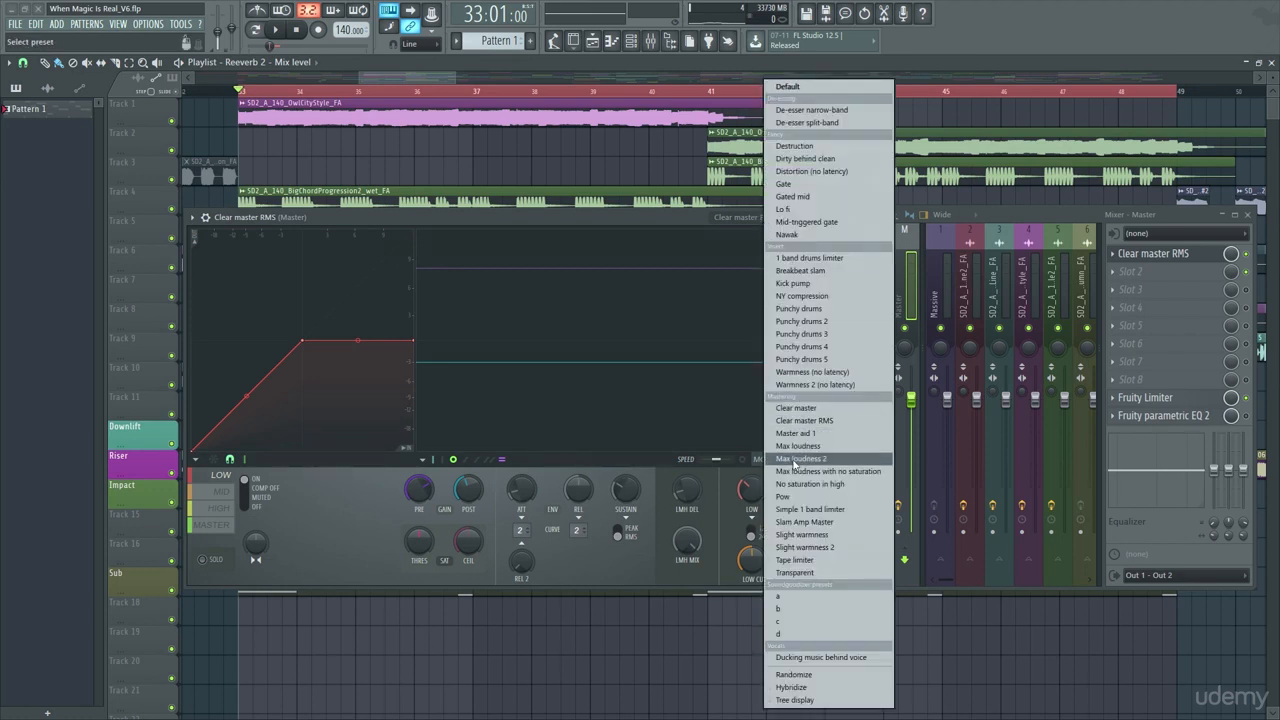
mouse_move(795, 572)
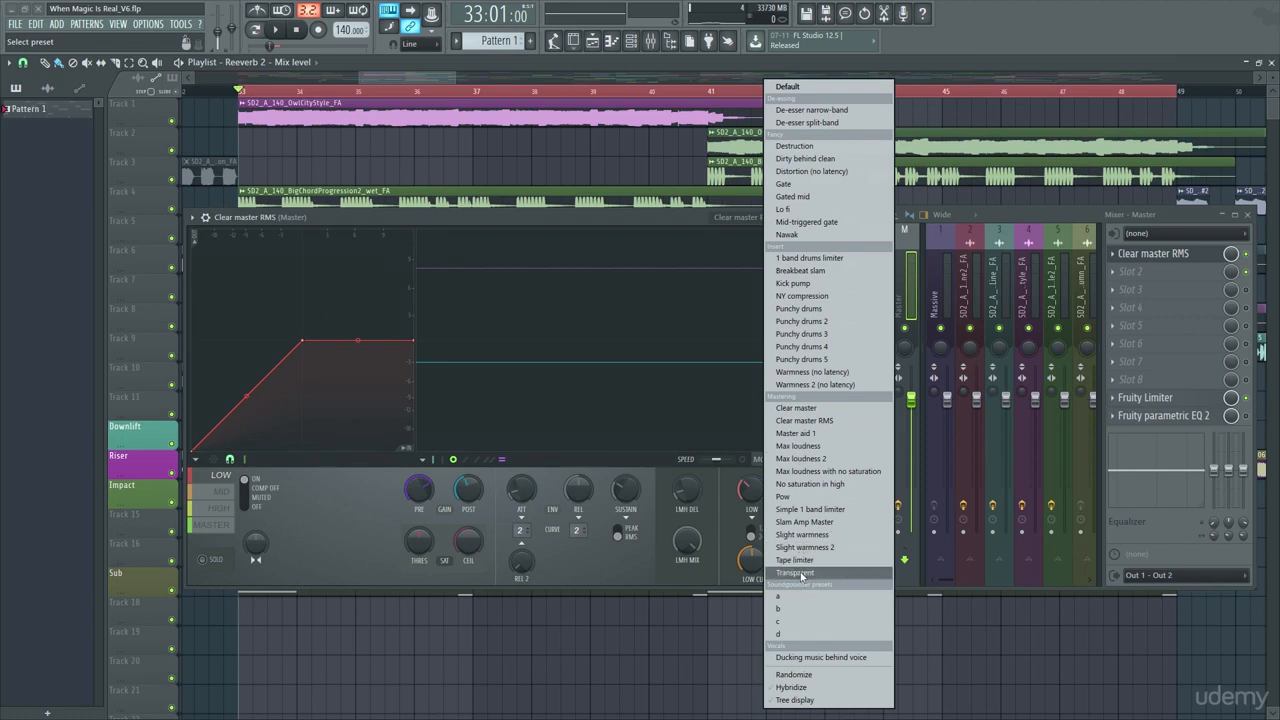
mouse_move(796, 407)
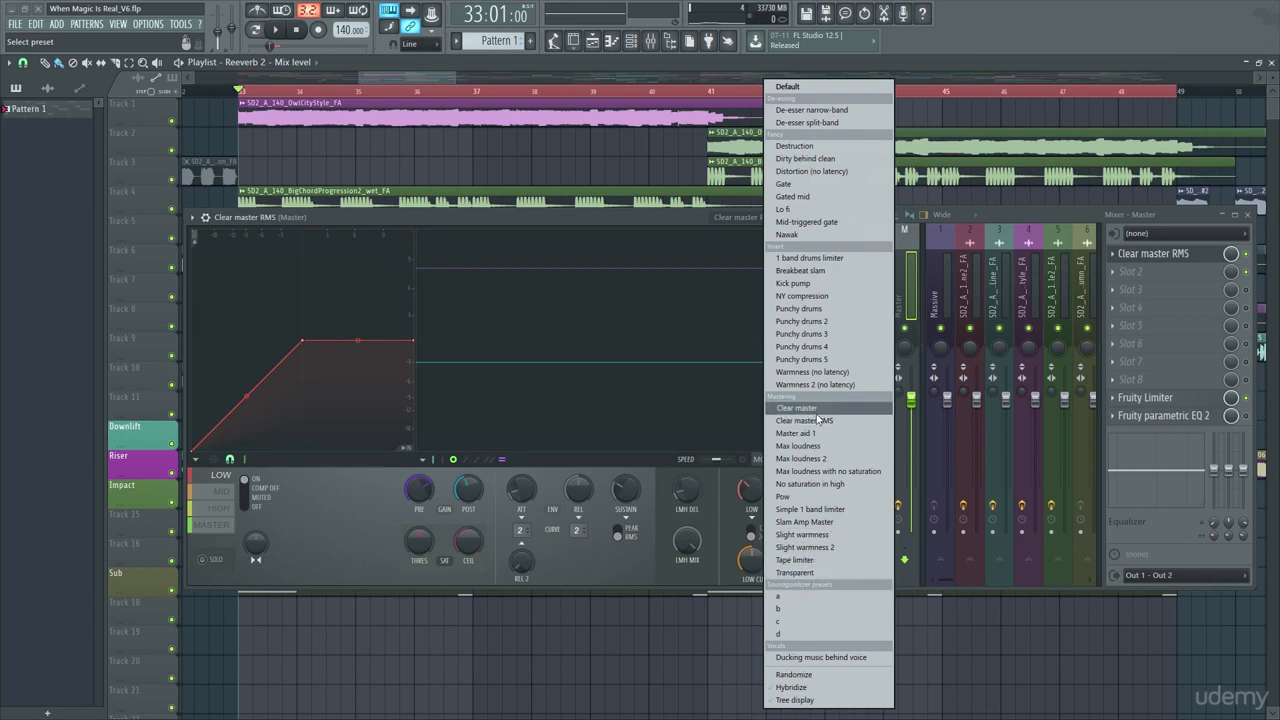
mouse_move(810, 384)
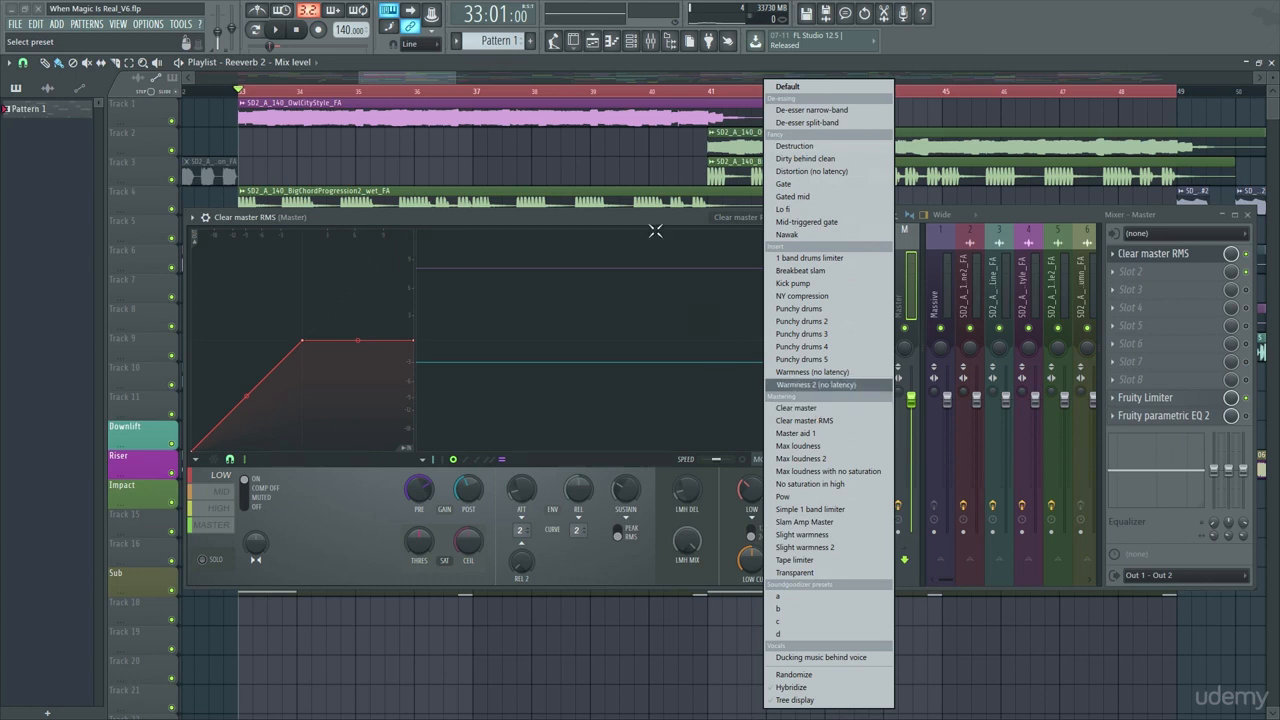
mouse_move(654, 227)
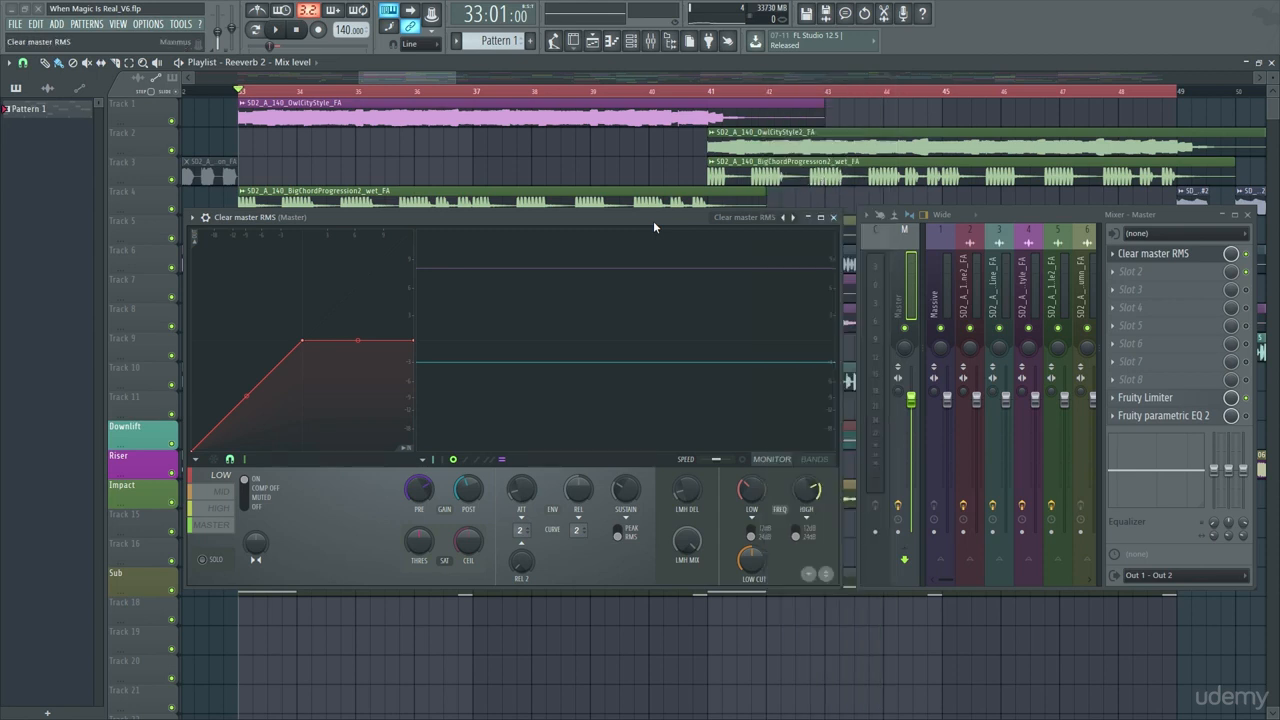
drag(469, 490, 469, 475)
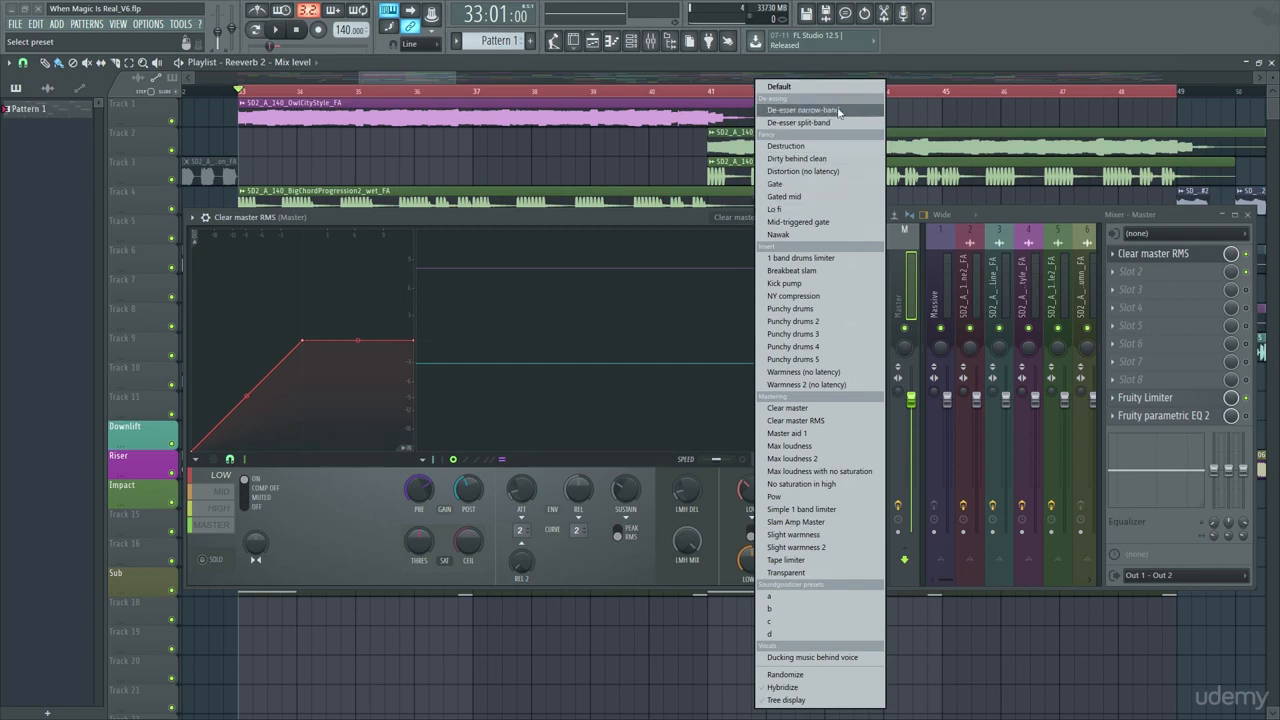
mouse_move(833, 110)
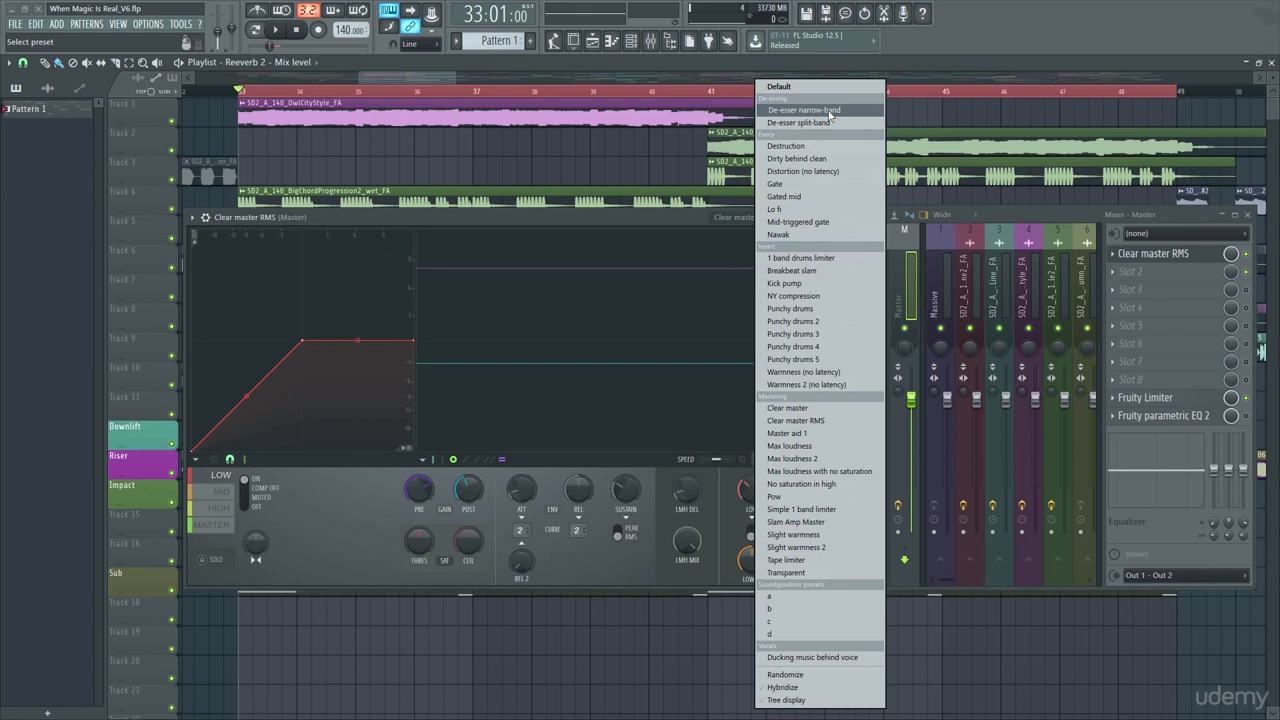
Step: Load the De-esser narrow-band preset from the De-essing section
click(807, 110)
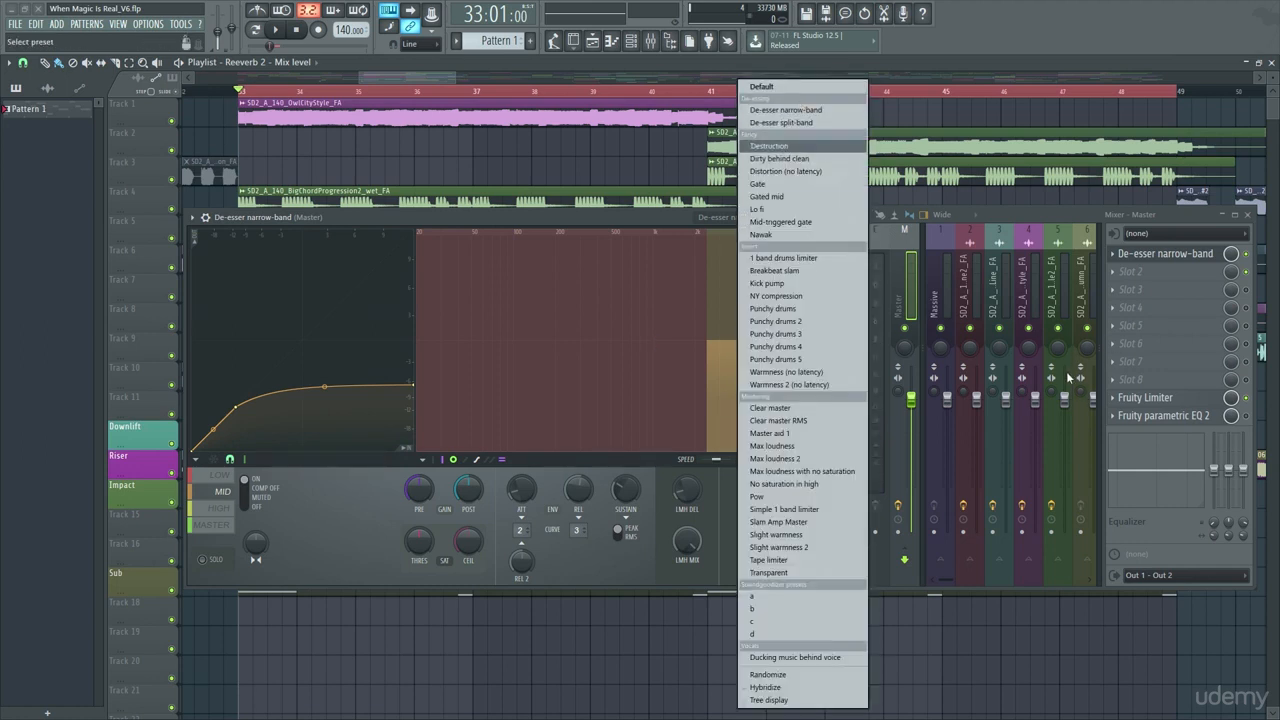
mouse_move(1019, 465)
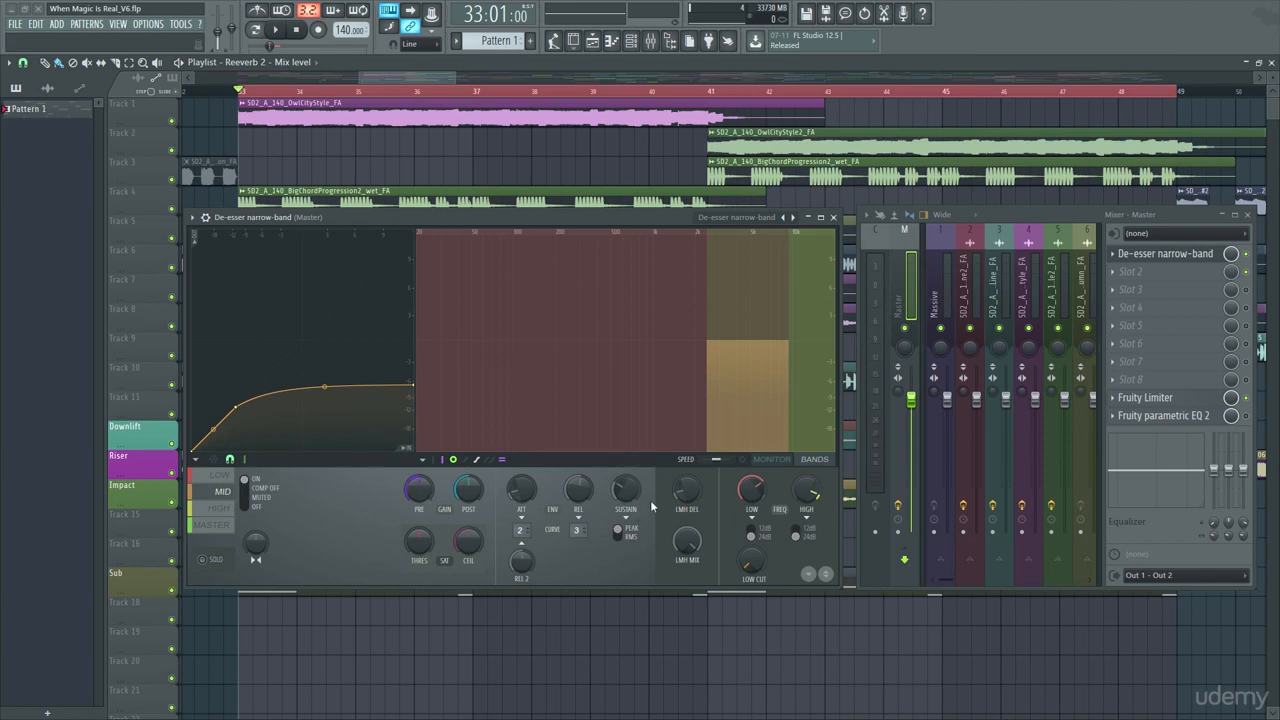
mouse_move(652, 498)
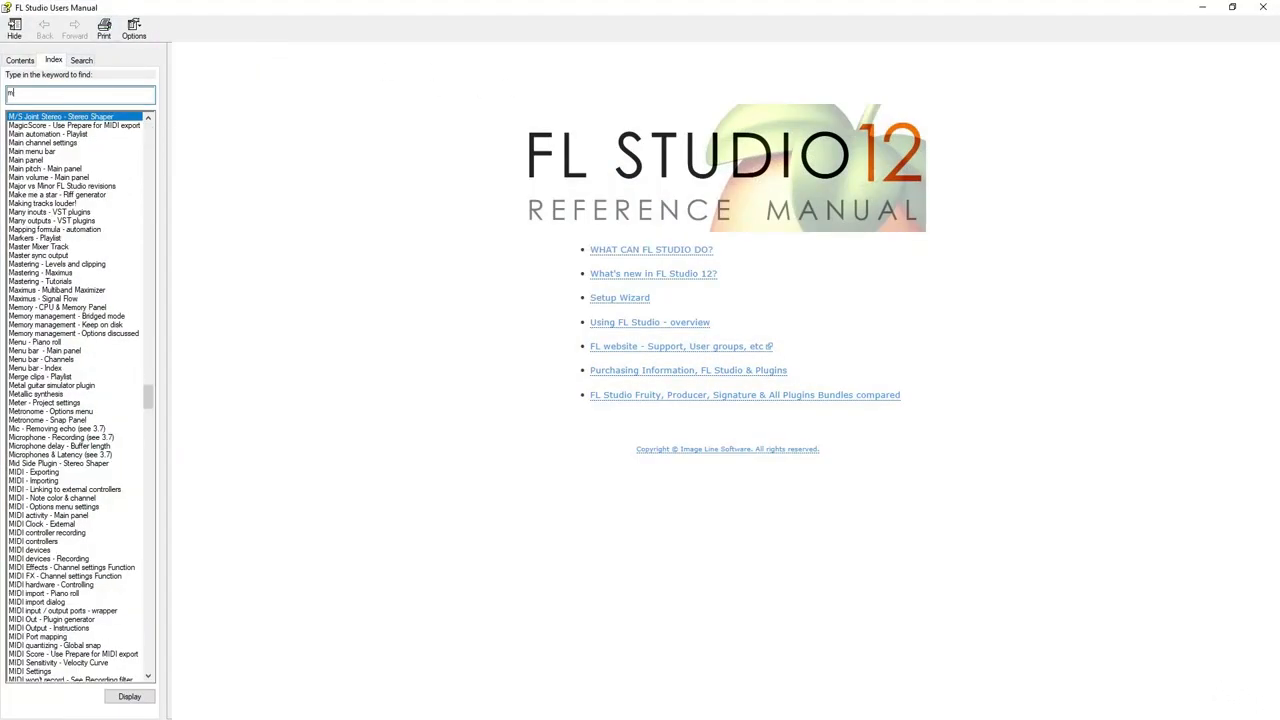
Step: Search the manual index for 'maximus' and scroll the Maximus page down to Tutorials
text(maximus)
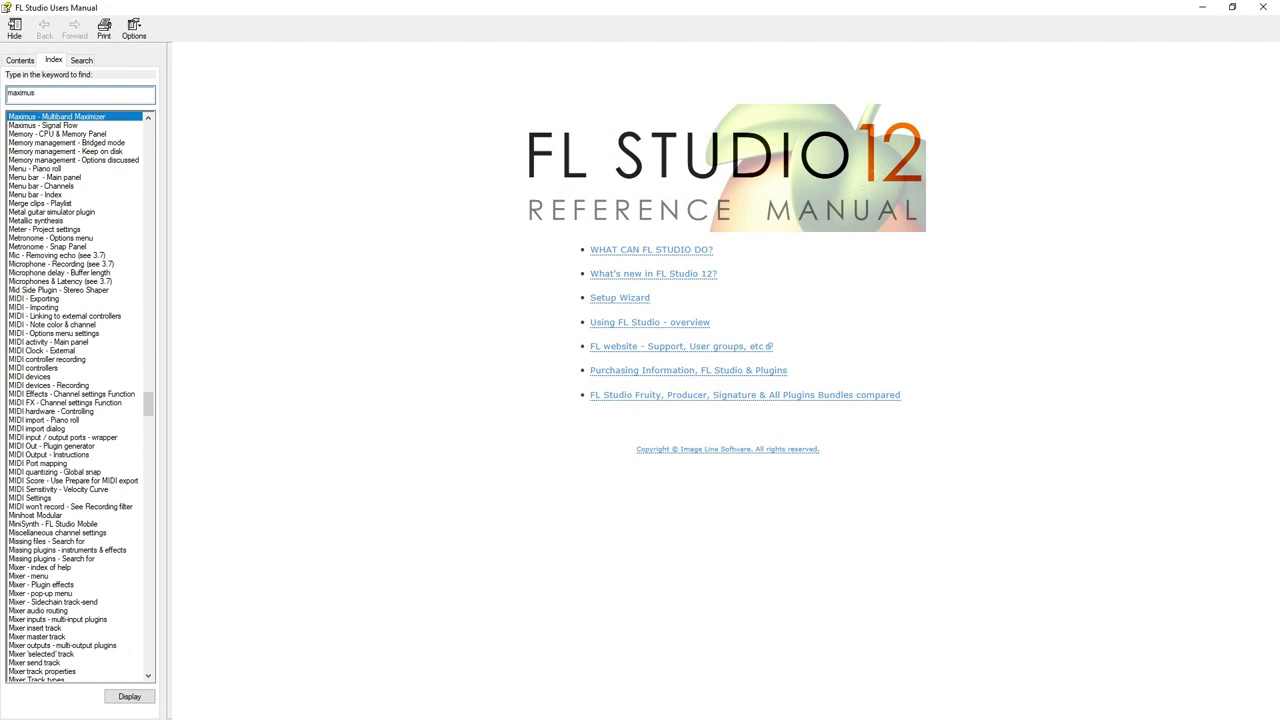
text(maste)
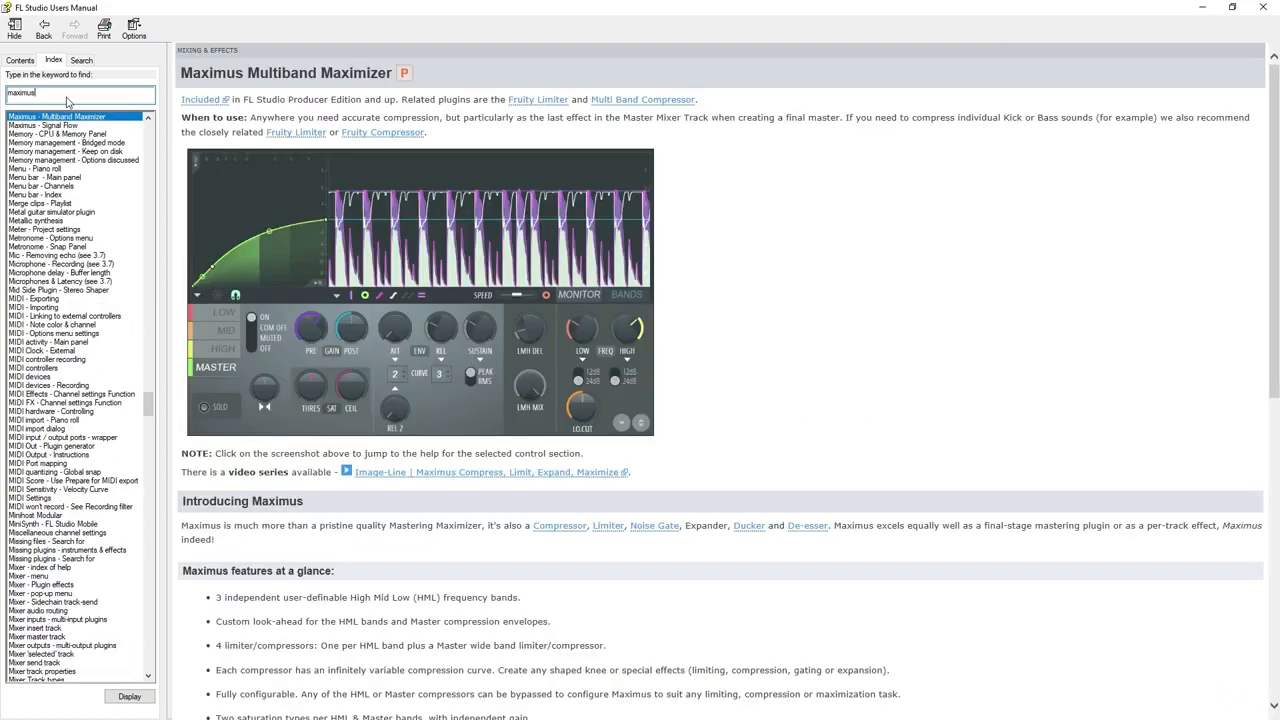
scroll(down, 3)
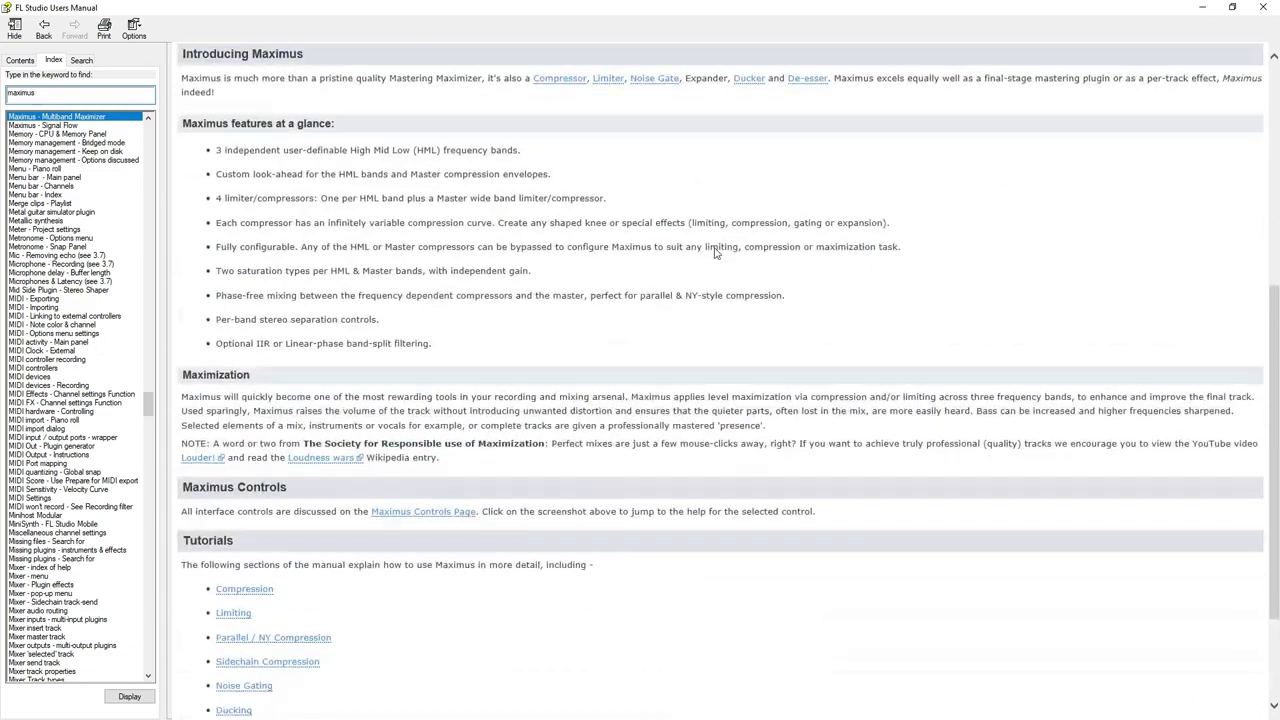
scroll(down, 3)
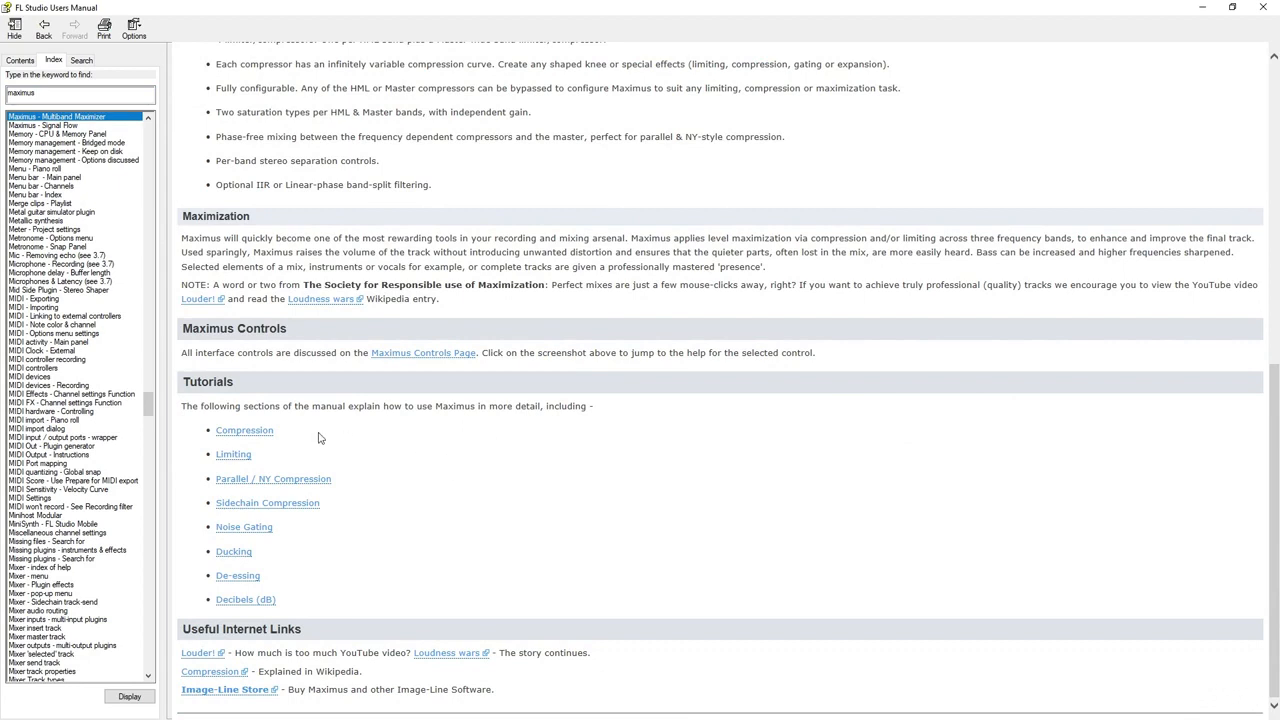
mouse_move(388, 481)
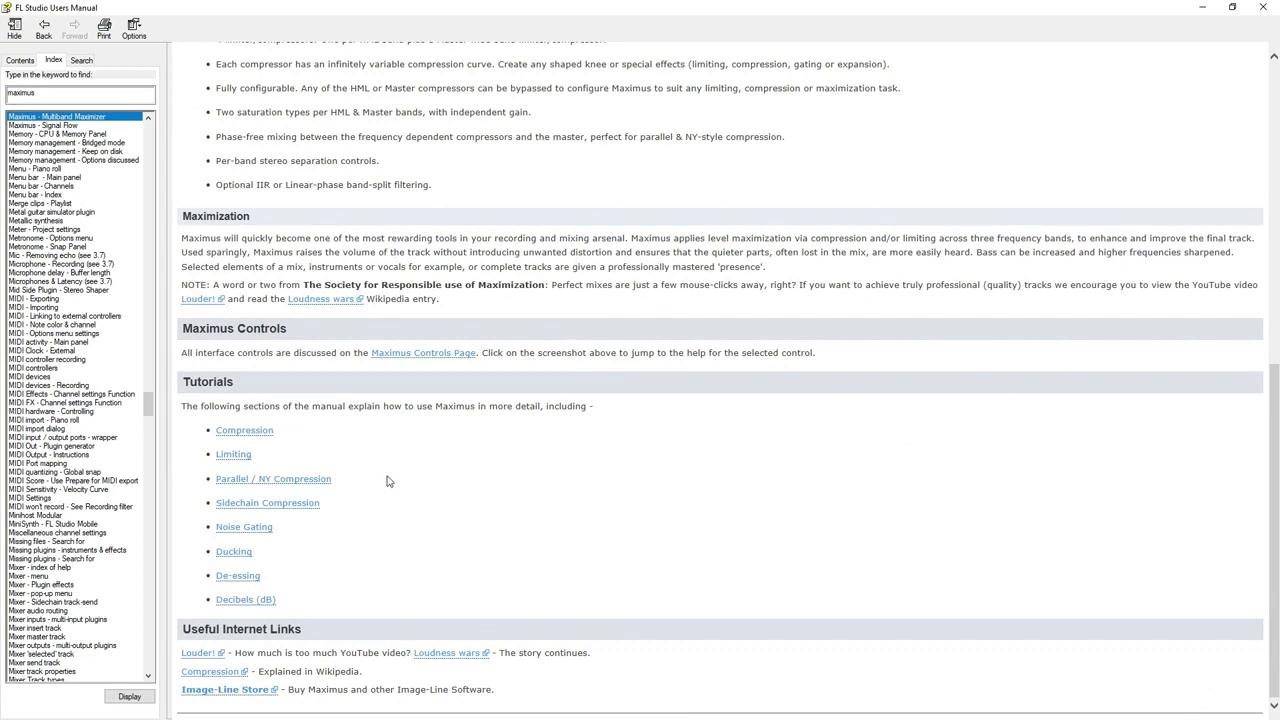
mouse_move(367, 514)
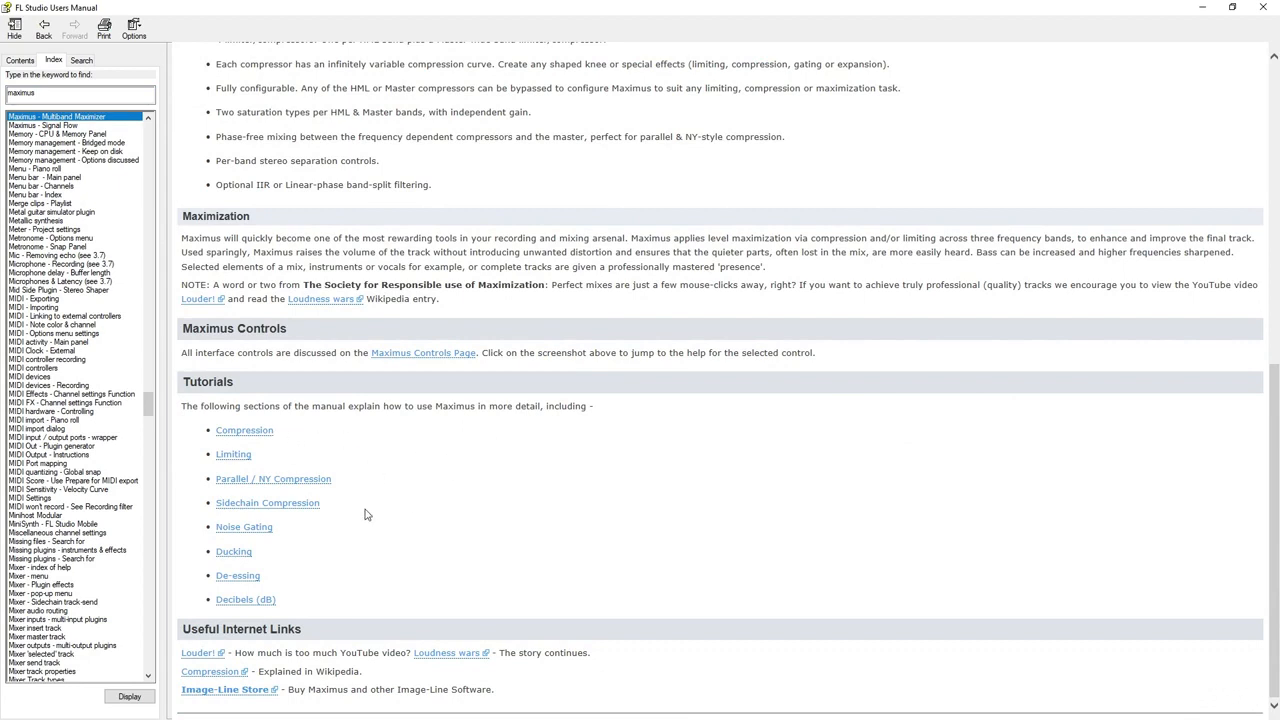
mouse_move(309, 582)
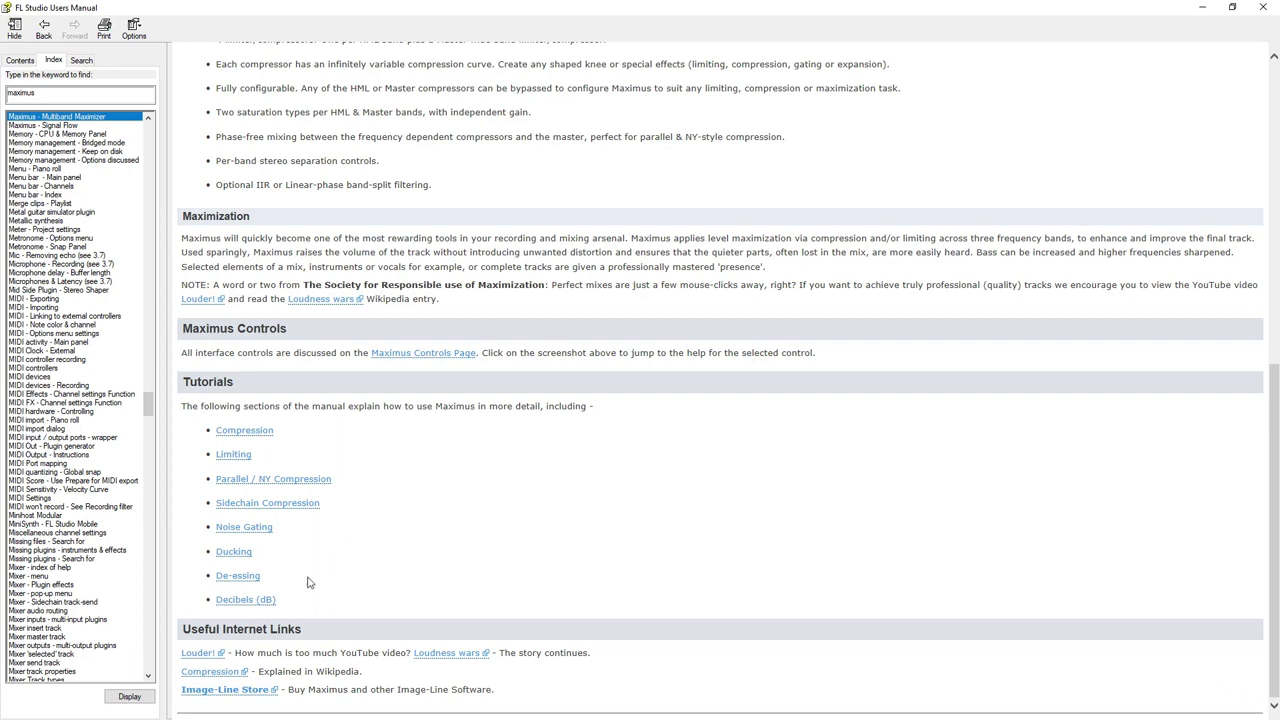
mouse_move(514, 532)
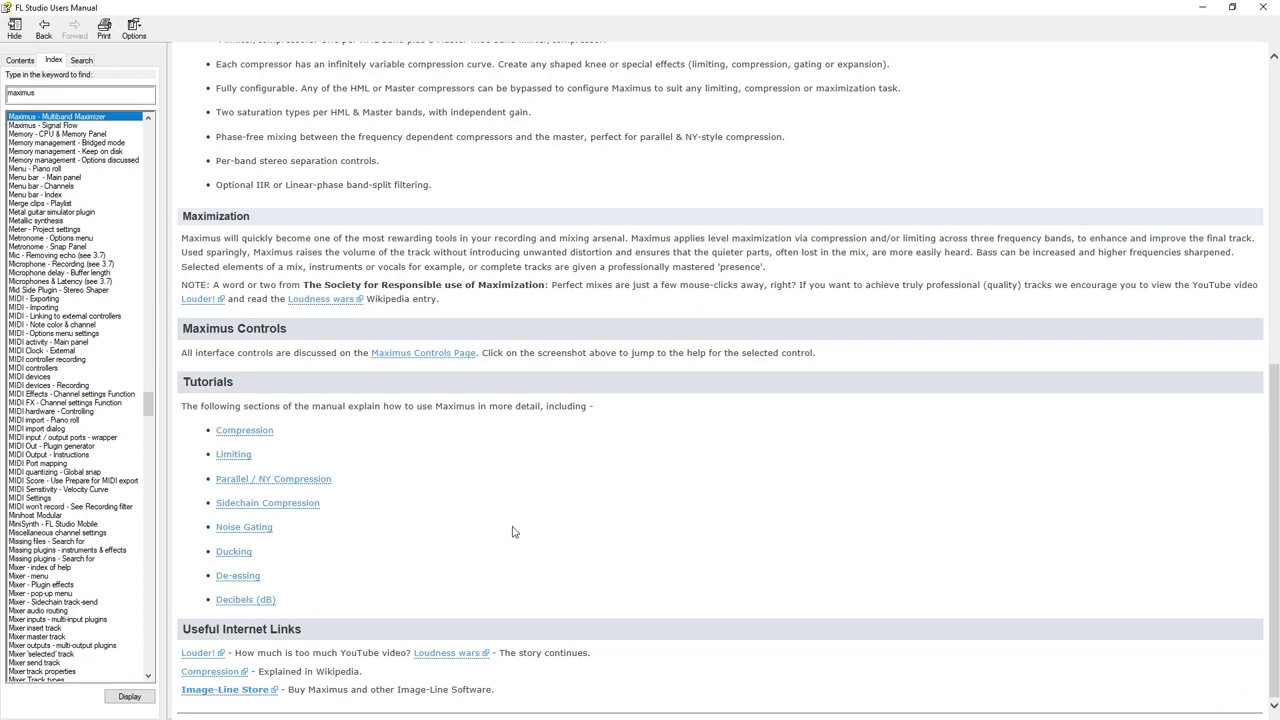